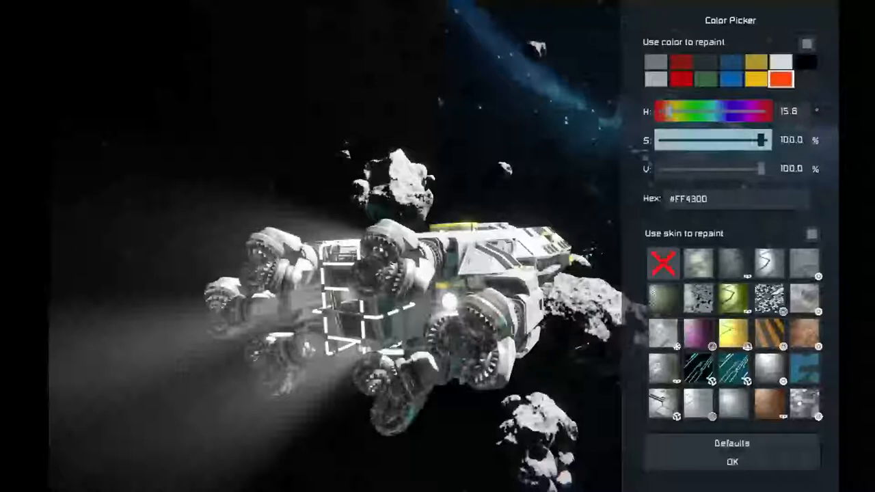
Darken the orange swatch to red-orange #D12C00, then darken the gray swatch toward #595859.
drag(765, 170, 749, 169)
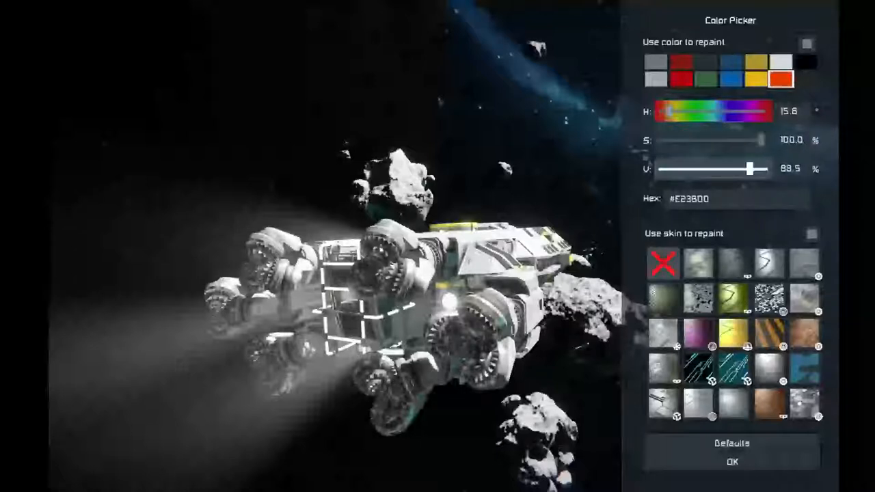
drag(749, 168, 746, 168)
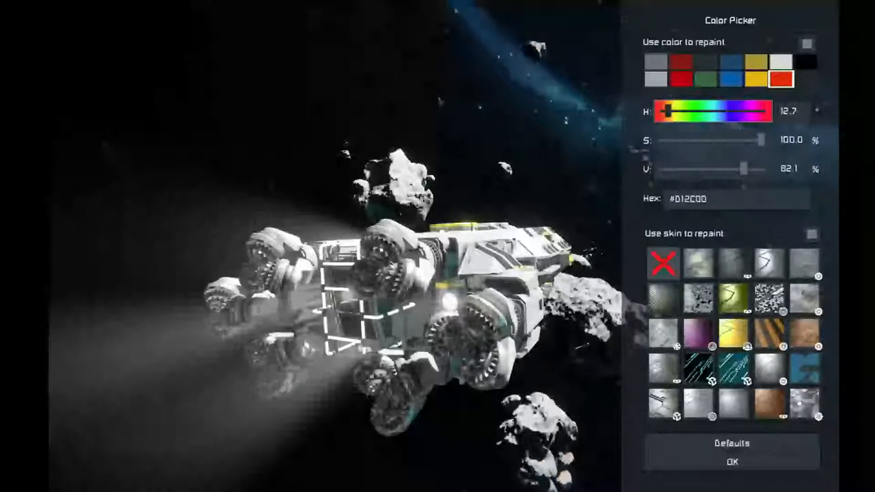
click(656, 63)
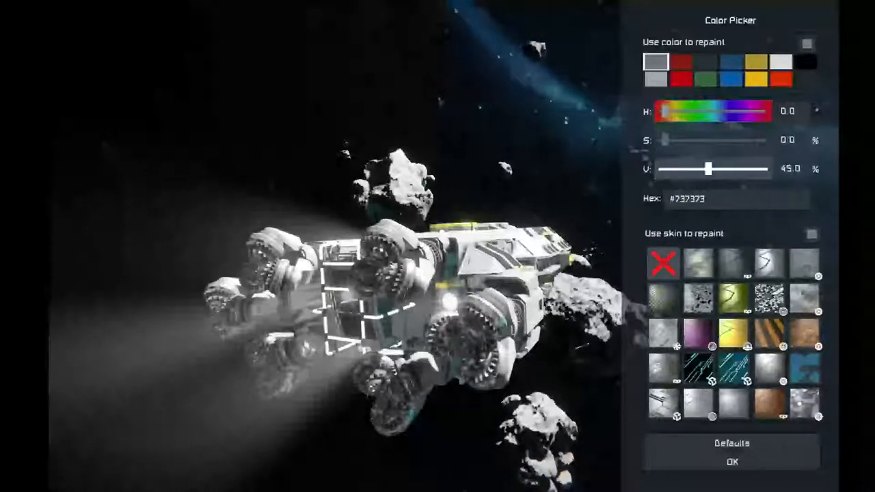
drag(708, 170, 698, 169)
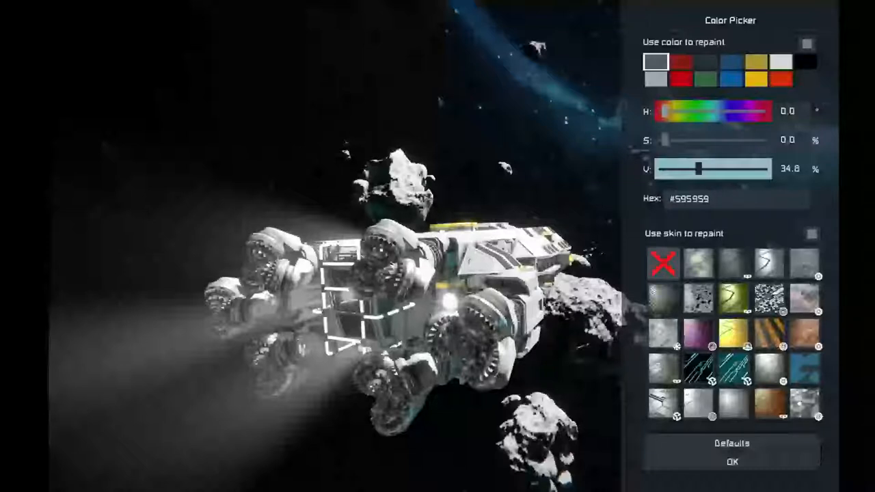
Set the top-right palette swatch to pure black #000000 and accept it.
click(807, 63)
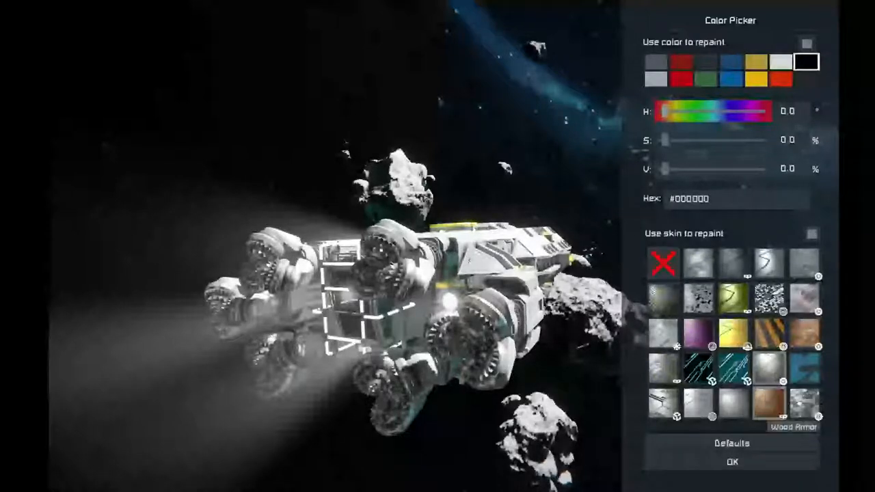
click(730, 462)
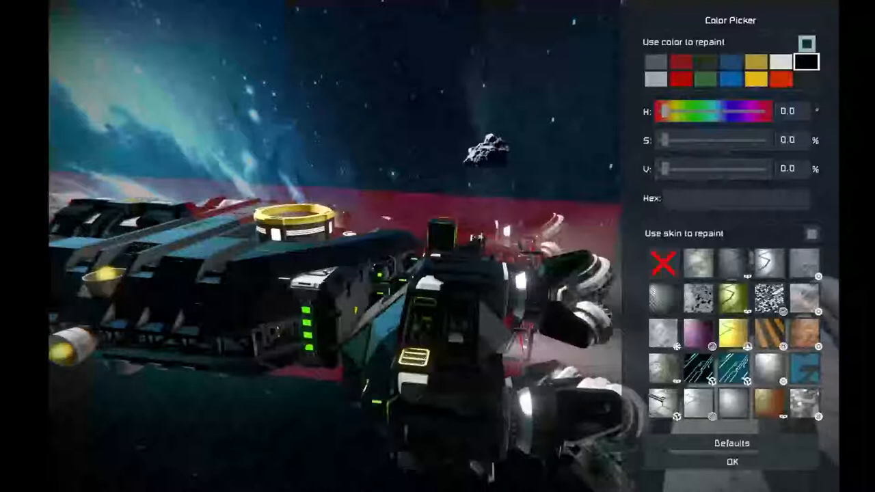
Select the red-orange #D12C00 swatch as the active repaint colour.
click(781, 77)
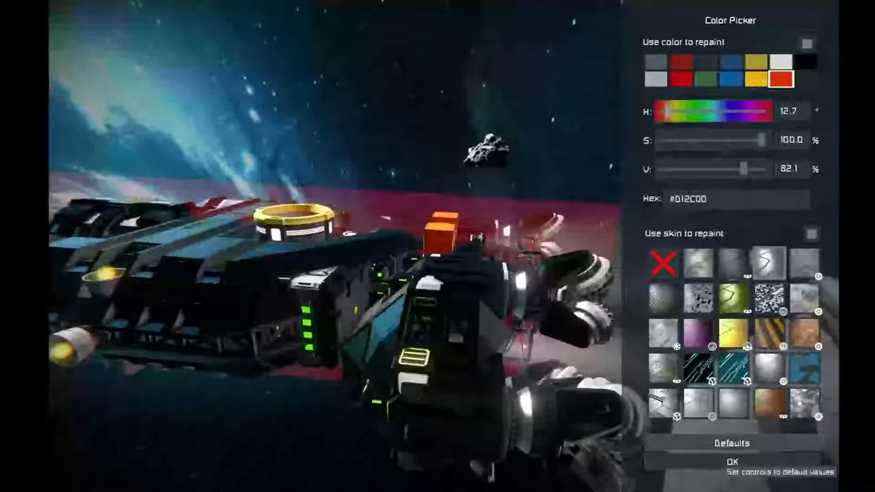
Select the gray swatch and raise its brightness to medium gray #737373.
click(656, 62)
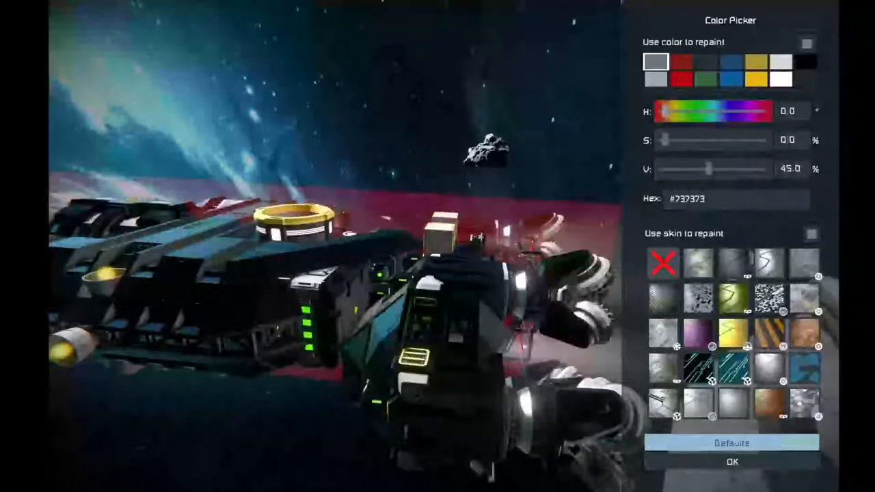
drag(708, 170, 760, 169)
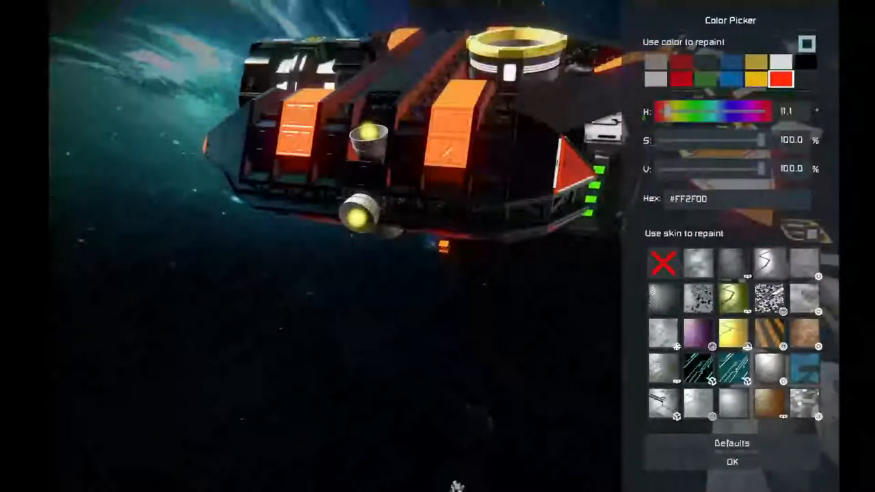
Select medium gray #737373 as the repaint colour and accept it.
click(653, 63)
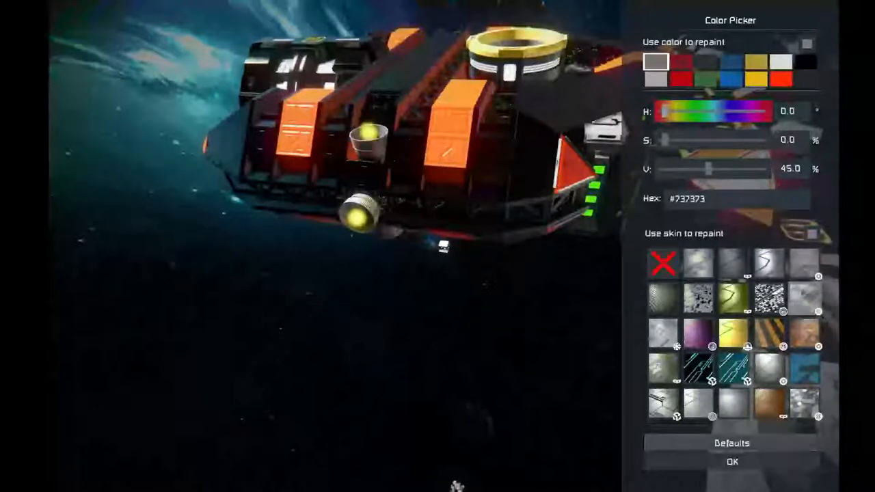
click(731, 462)
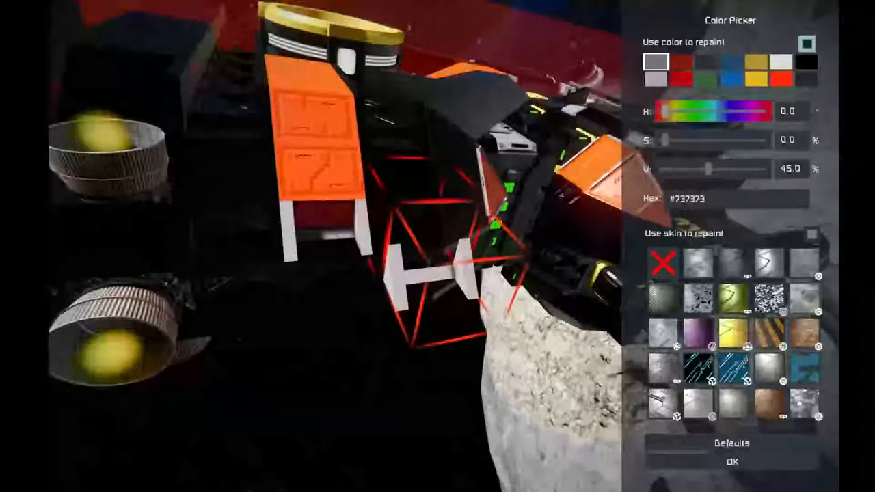
Lower the gray's brightness to about 29.9% for roughly #4C4C4C.
drag(708, 169, 684, 169)
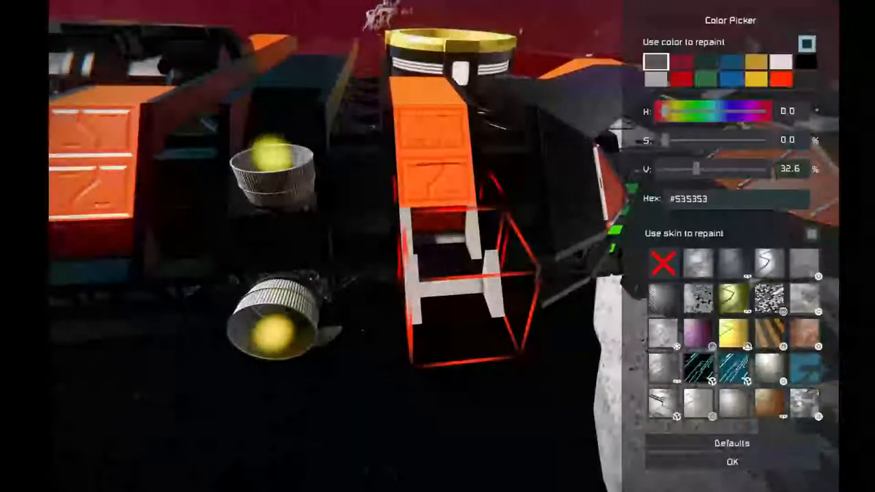
drag(708, 170, 694, 169)
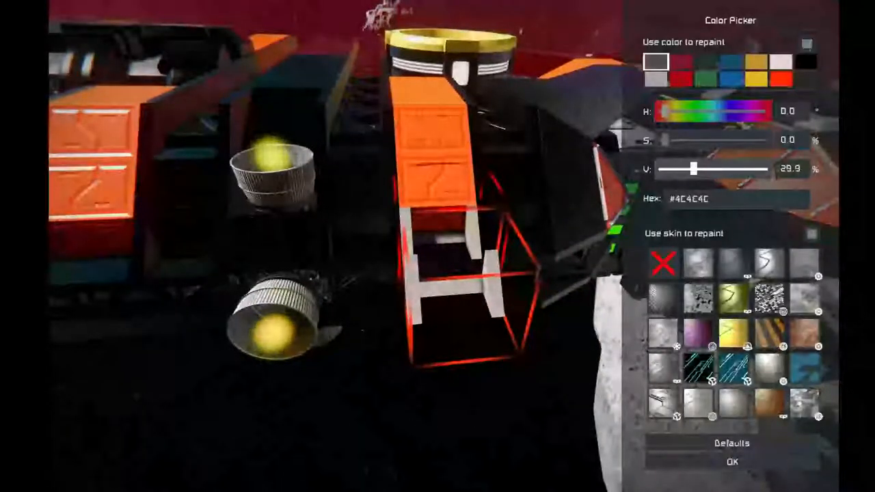
drag(694, 169, 684, 169)
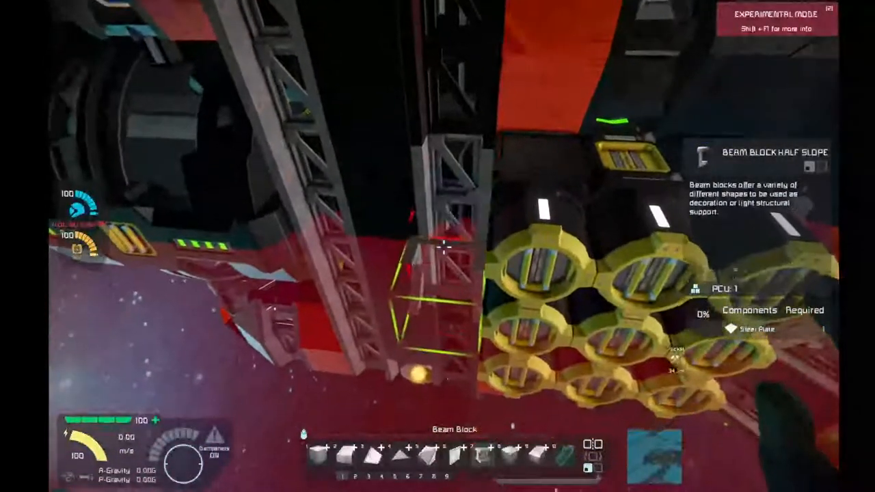
mouse_move(438, 246)
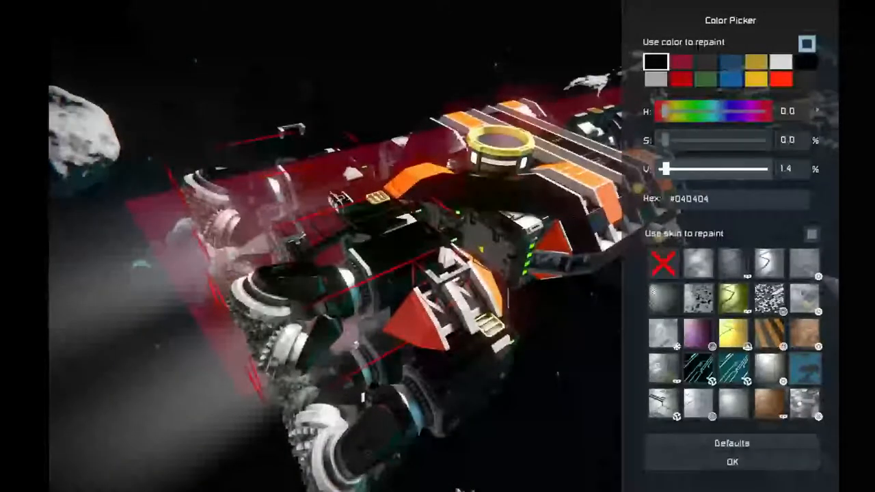
Drop the paint colour's brightness to zero for pure black.
drag(663, 170, 683, 169)
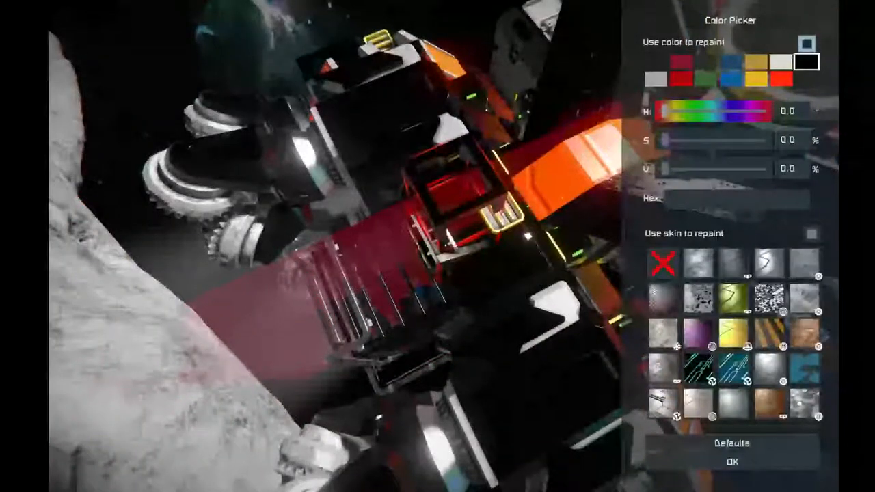
Select bright yellow #EBB323 for the lights, then switch to medium gray #737373.
click(757, 61)
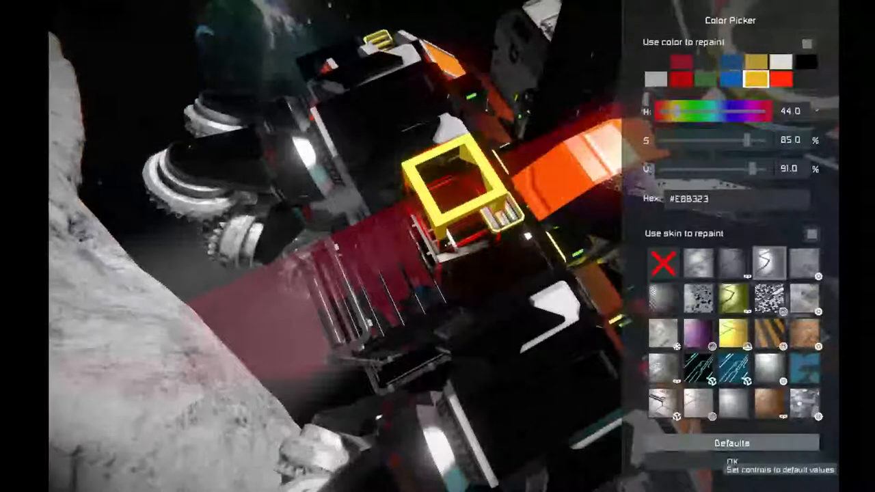
click(656, 62)
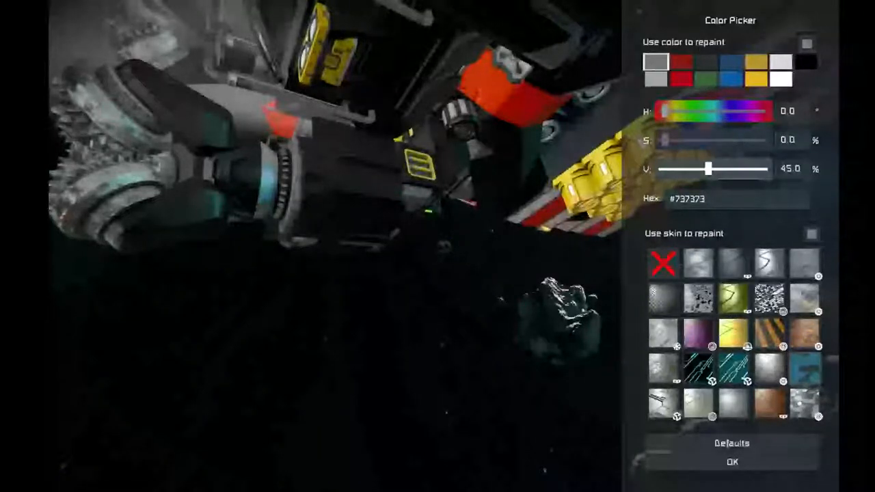
Darken the gray to about #1C1C1C (V ~11) and accept, closing the picker.
drag(708, 169, 673, 169)
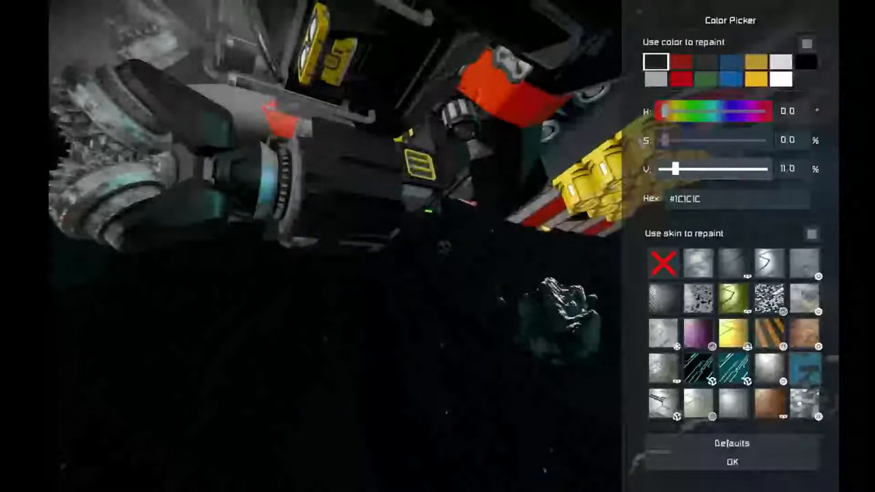
click(731, 462)
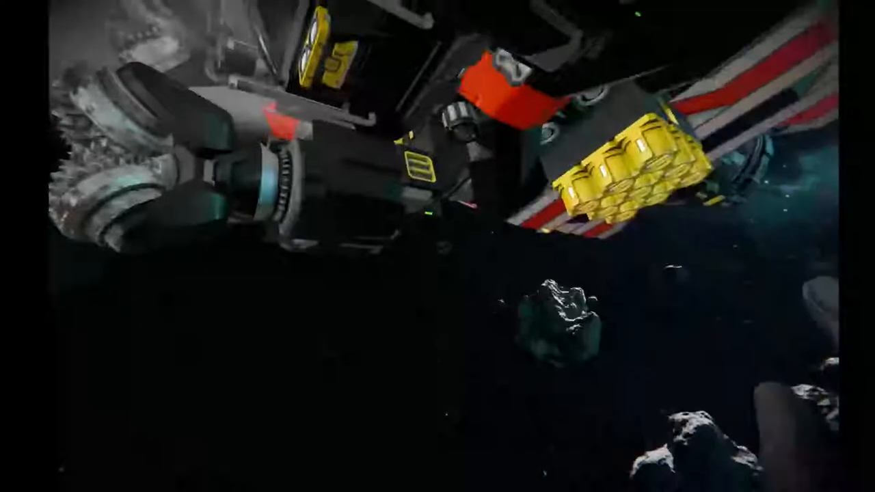